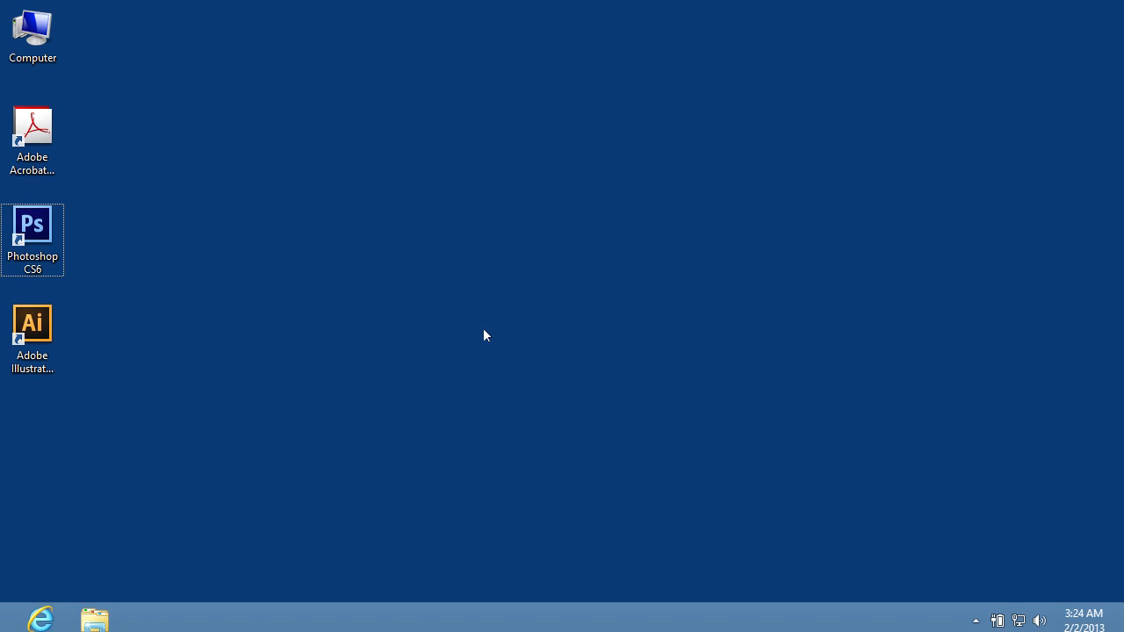
# Launch Photoshop CS6 from the desktop shortcut and bring up the File menu
pyautogui.doubleClick(31, 225)
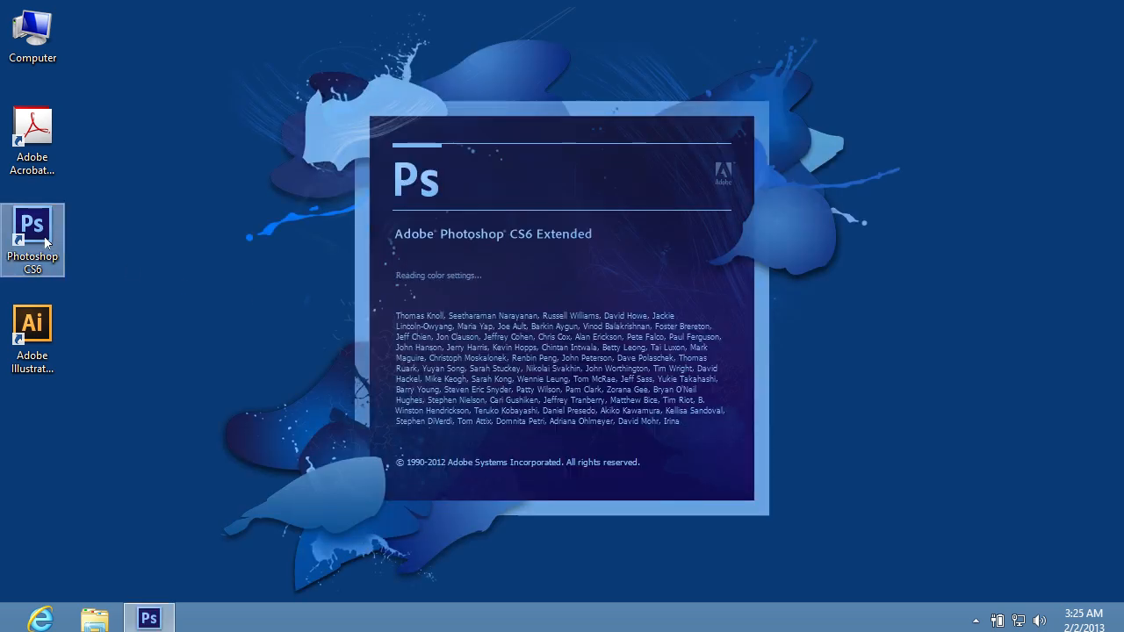
pyautogui.click(49, 10)
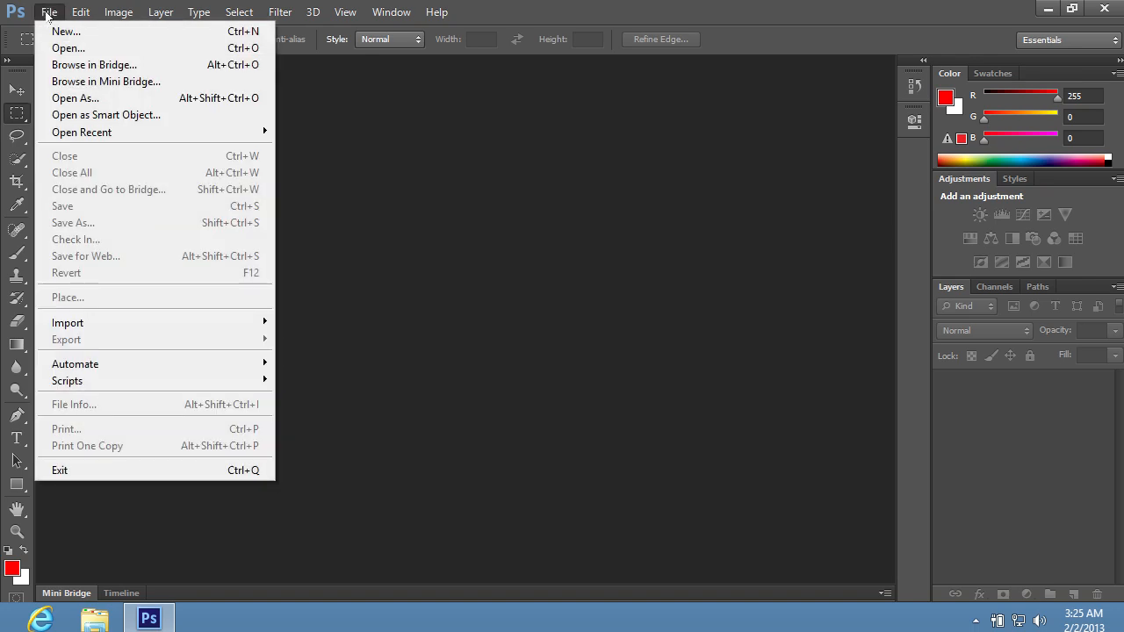
pyautogui.moveTo(66, 31)
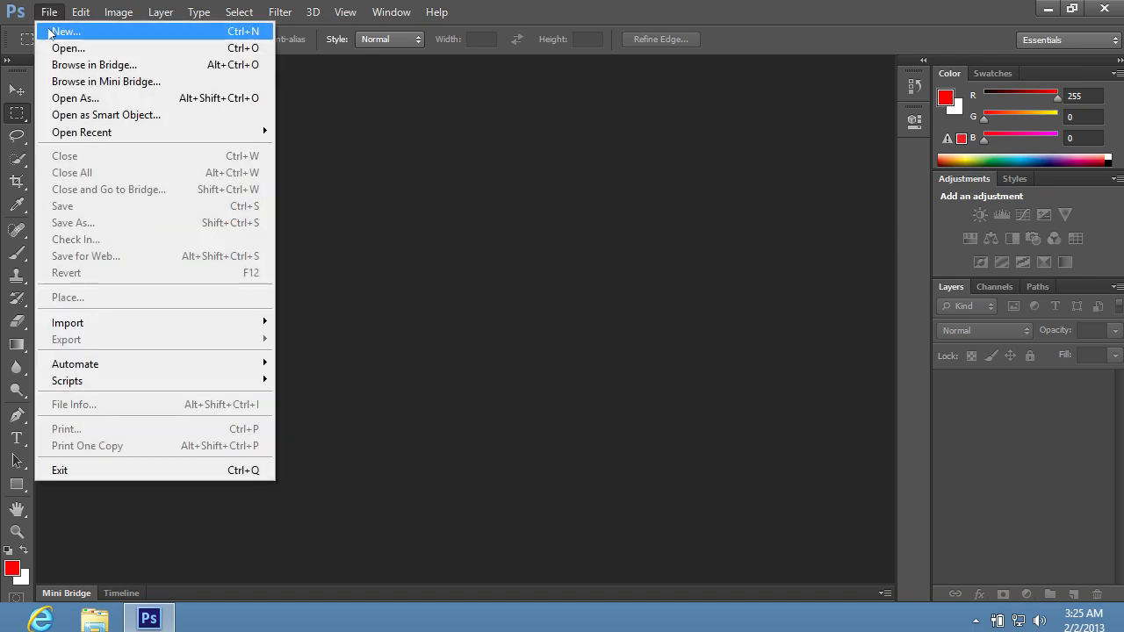
# Start a new document and enter its size: 9.653 × 4.728 in, 300 ppi, CMYK, transparent
pyautogui.click(63, 32)
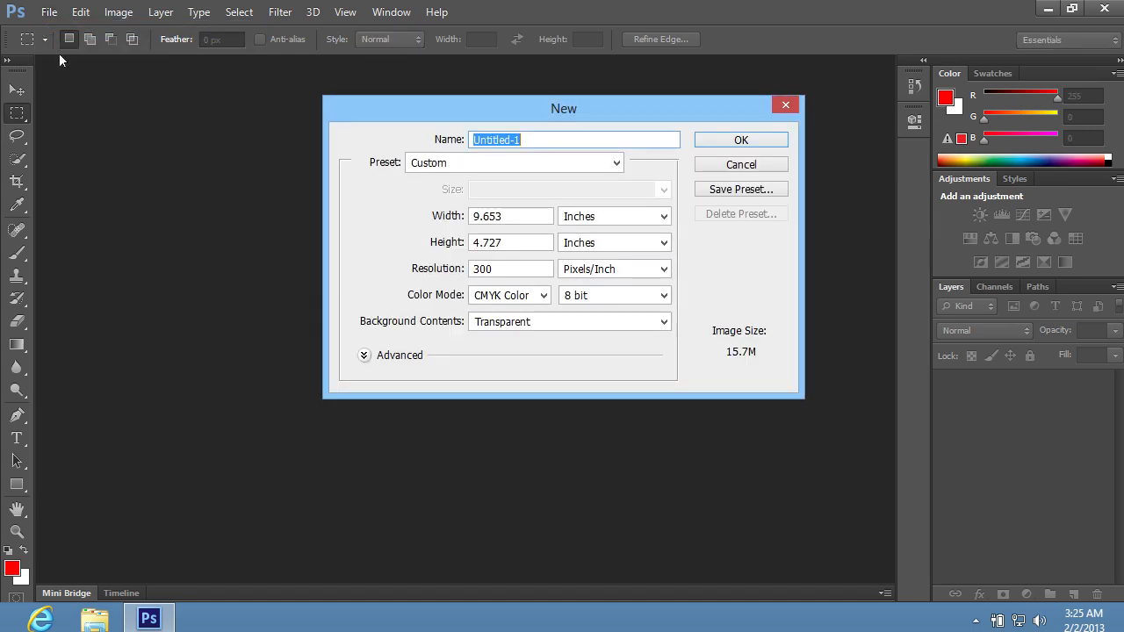
pyautogui.click(511, 242)
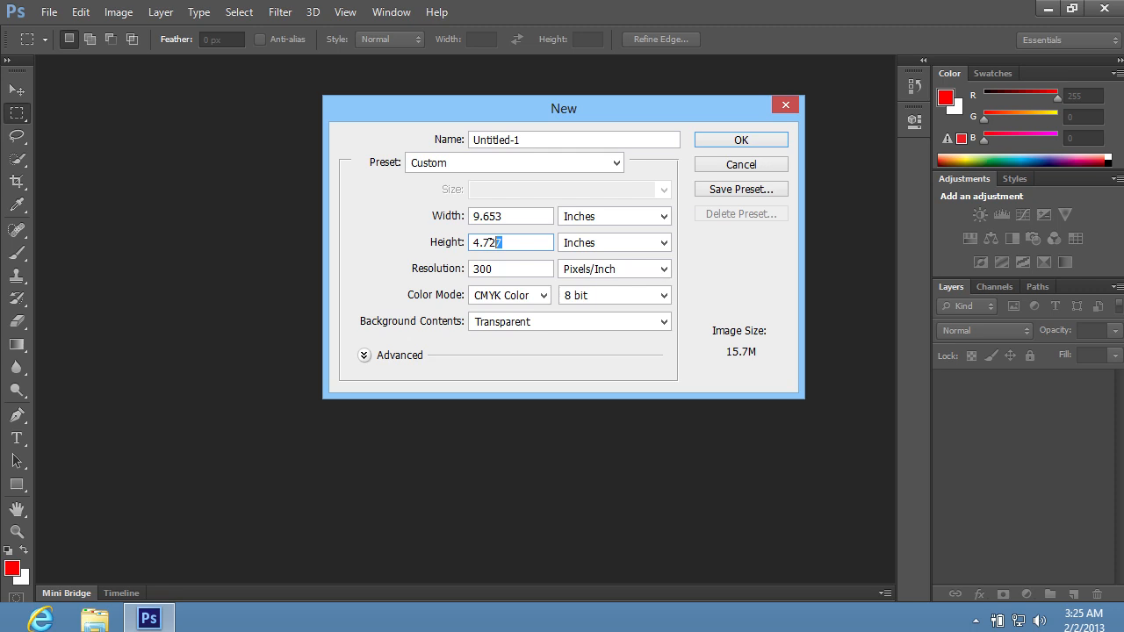
pyautogui.write('8')
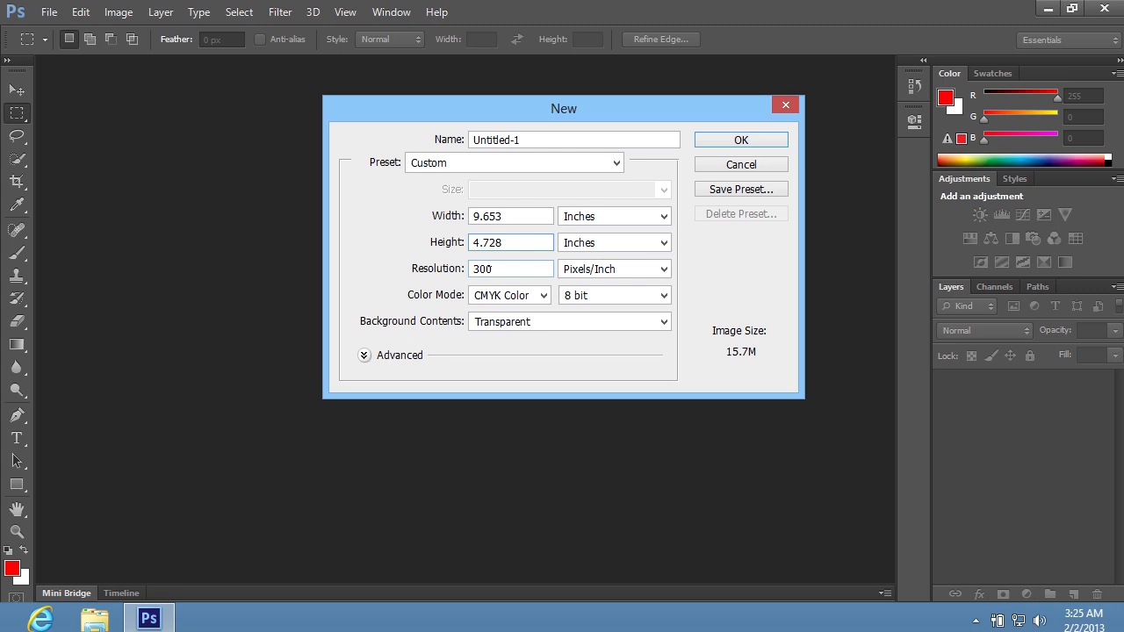
pyautogui.click(511, 243)
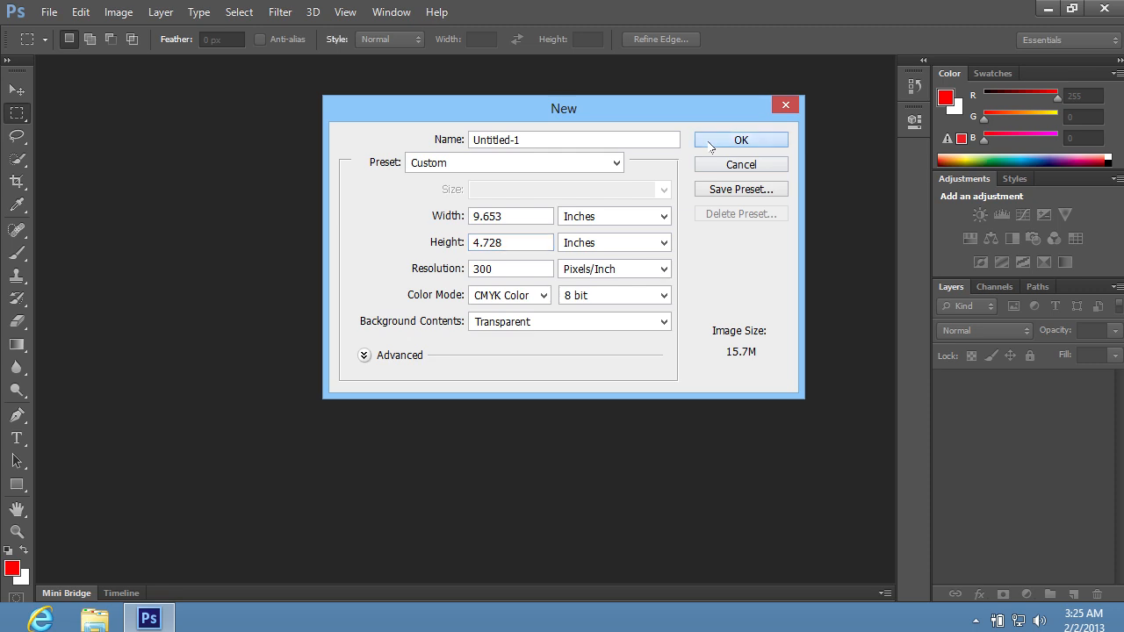
# Create the document and place a vertical guide near the canvas centre (~4.7 in)
pyautogui.click(741, 140)
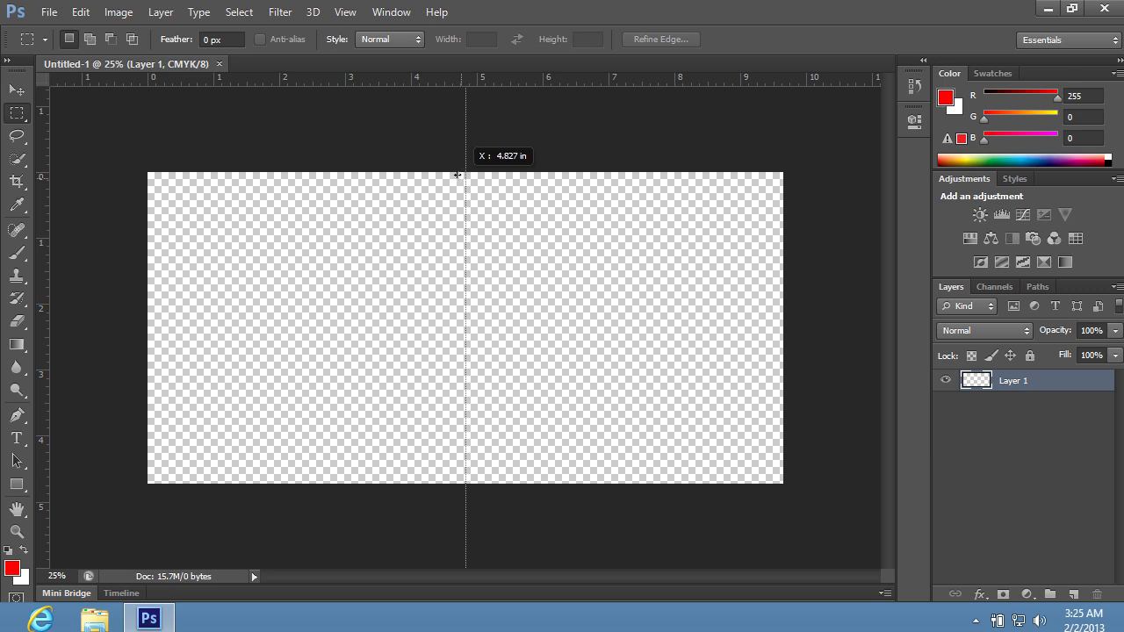
pyautogui.moveTo(456, 173); pyautogui.dragTo(456, 174)
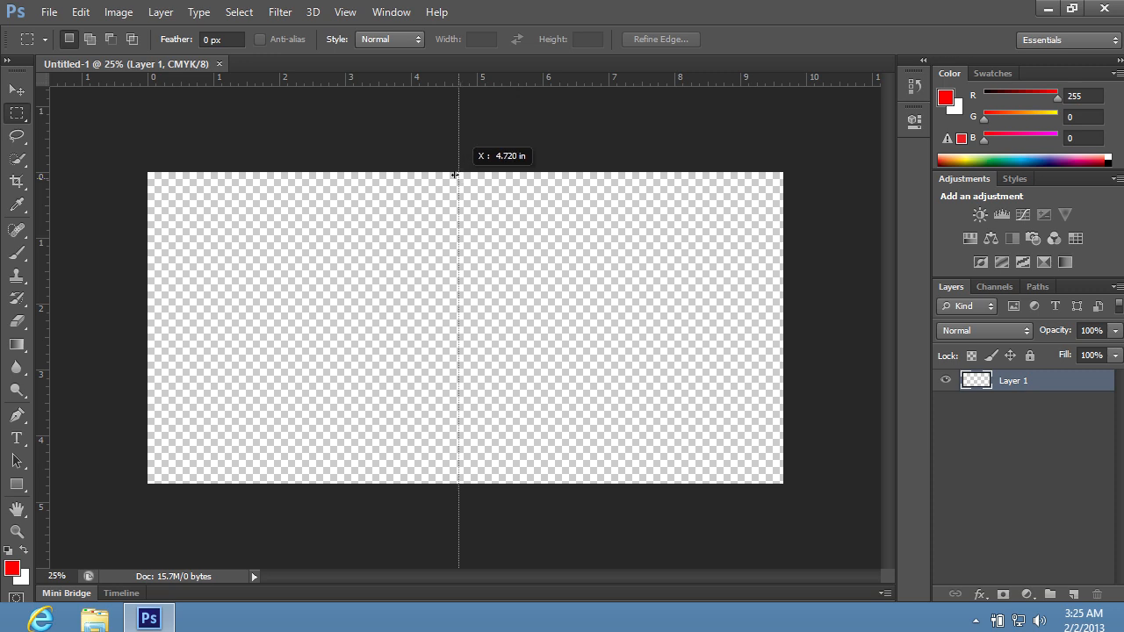
pyautogui.click(49, 10)
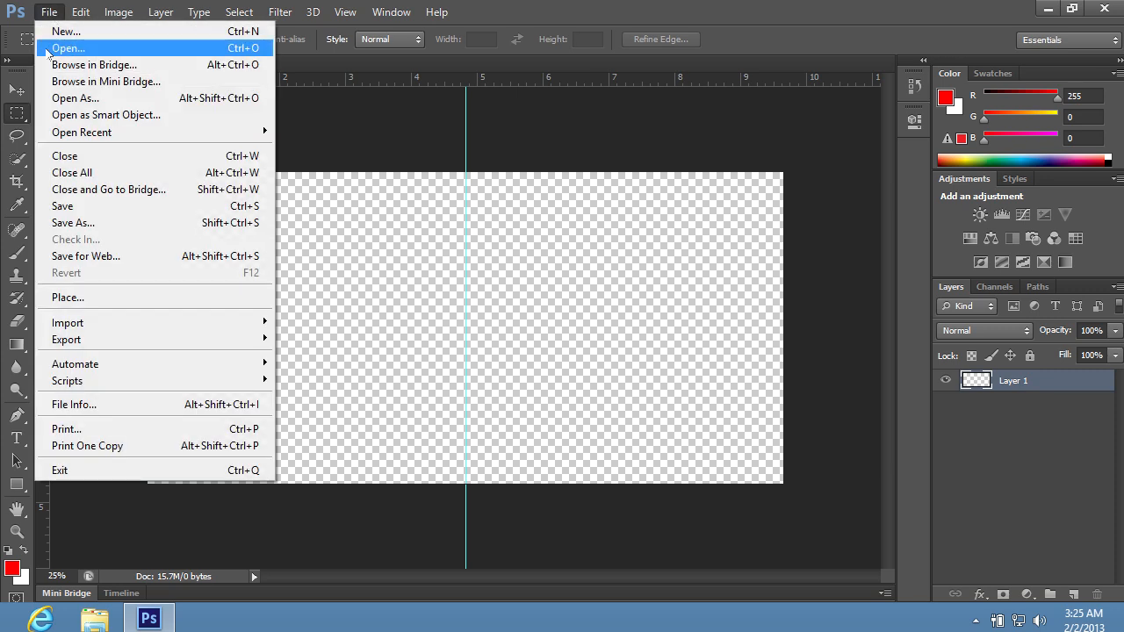
# Open the Grunge textures (58) image and lay it over the canvas as Layer 2
pyautogui.click(67, 47)
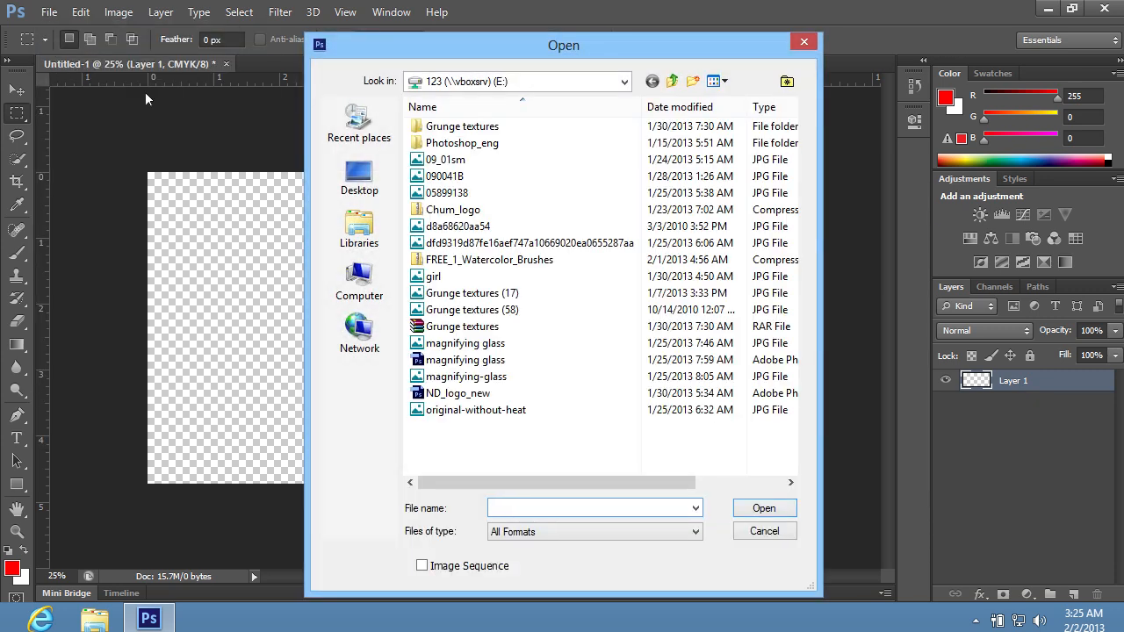
pyautogui.click(470, 309)
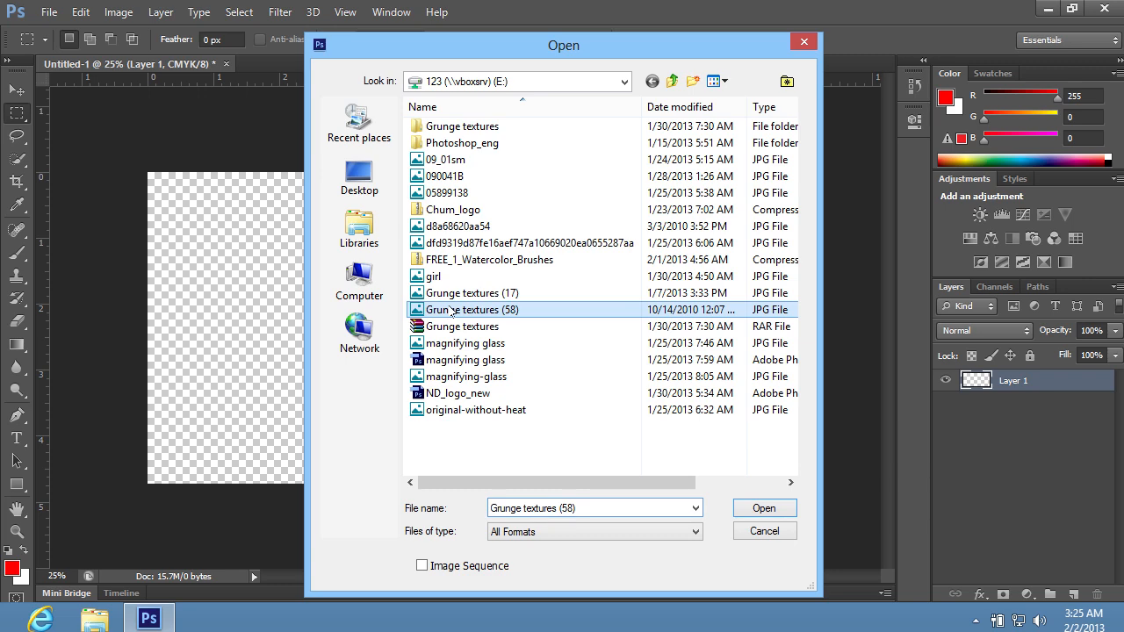
pyautogui.click(764, 531)
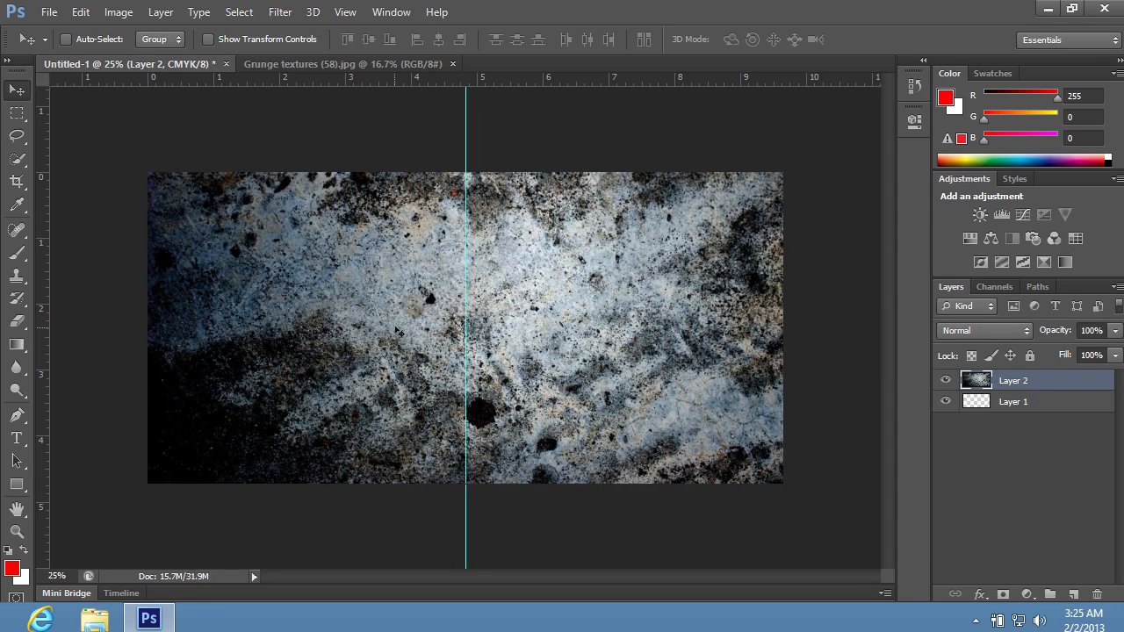
pyautogui.click(49, 10)
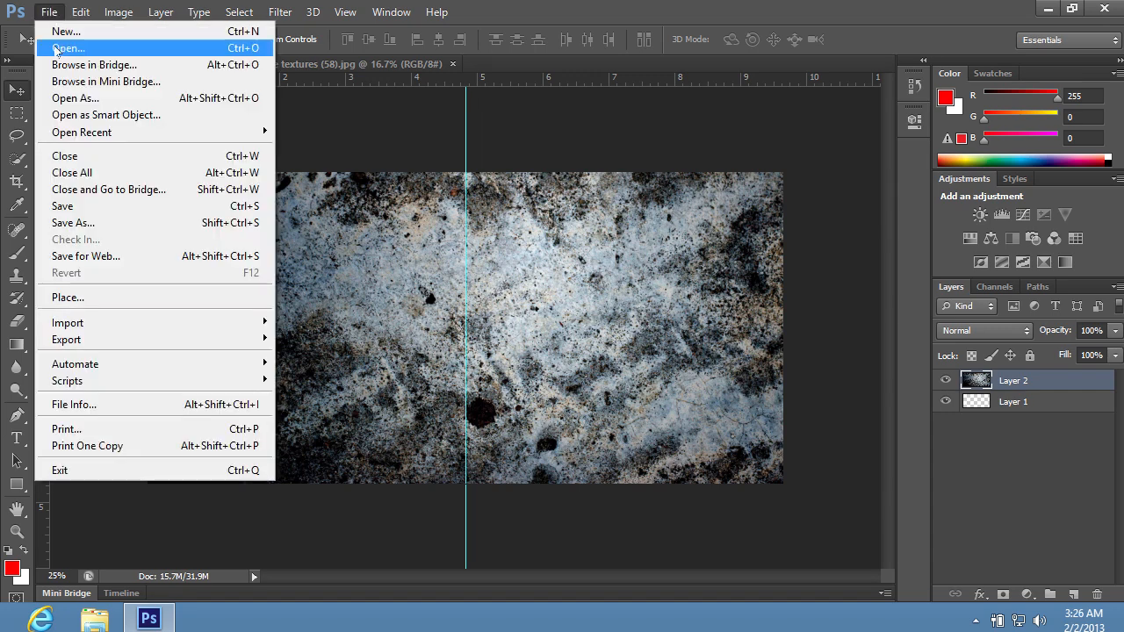
# Open ND_logo_new and free-transform the NAVALM logo onto the right half of the cover
pyautogui.click(69, 47)
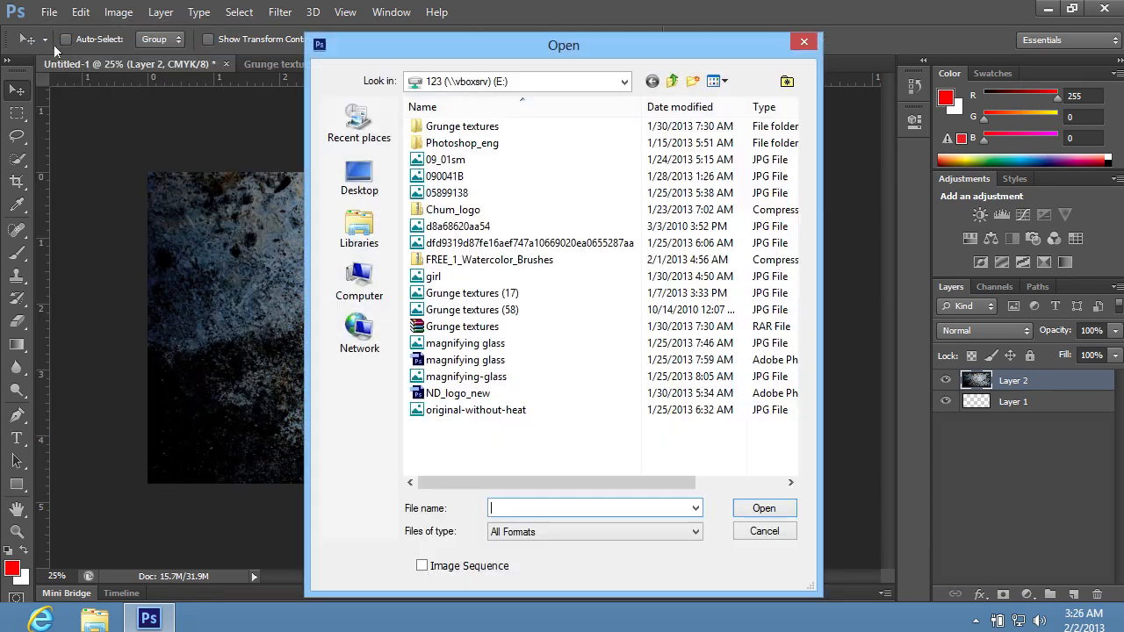
pyautogui.click(457, 394)
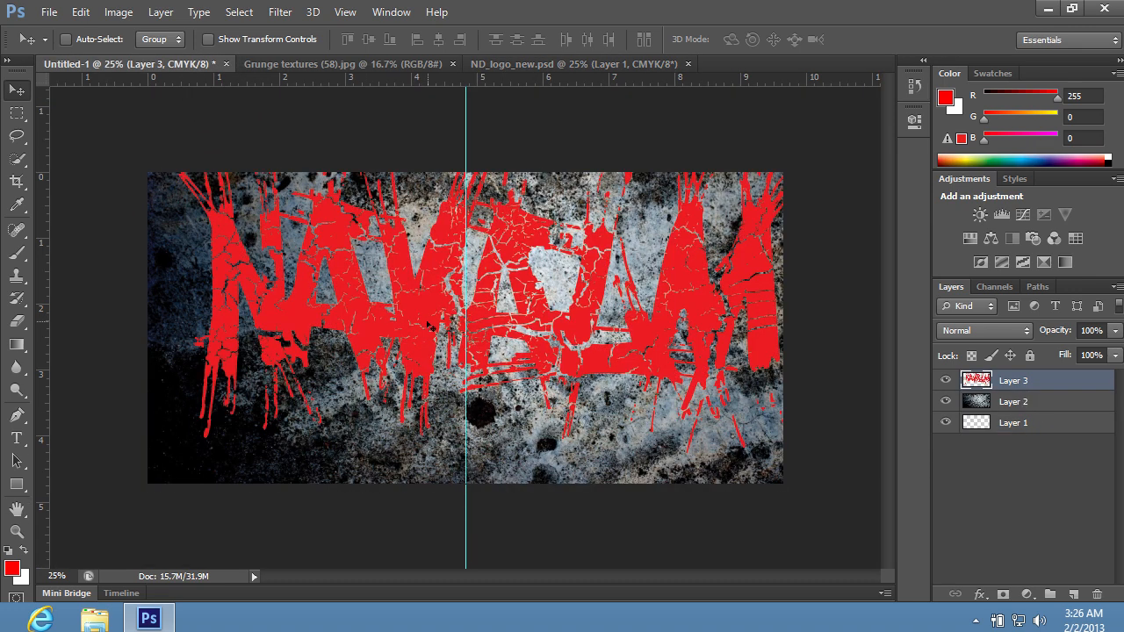
pyautogui.click(80, 10)
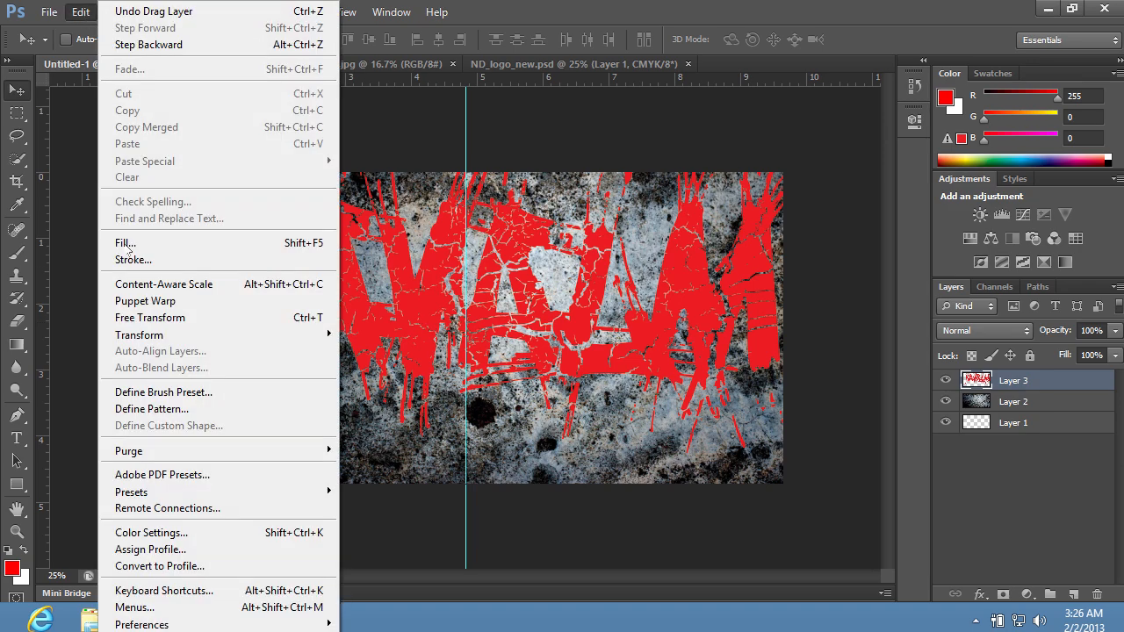
pyautogui.click(149, 316)
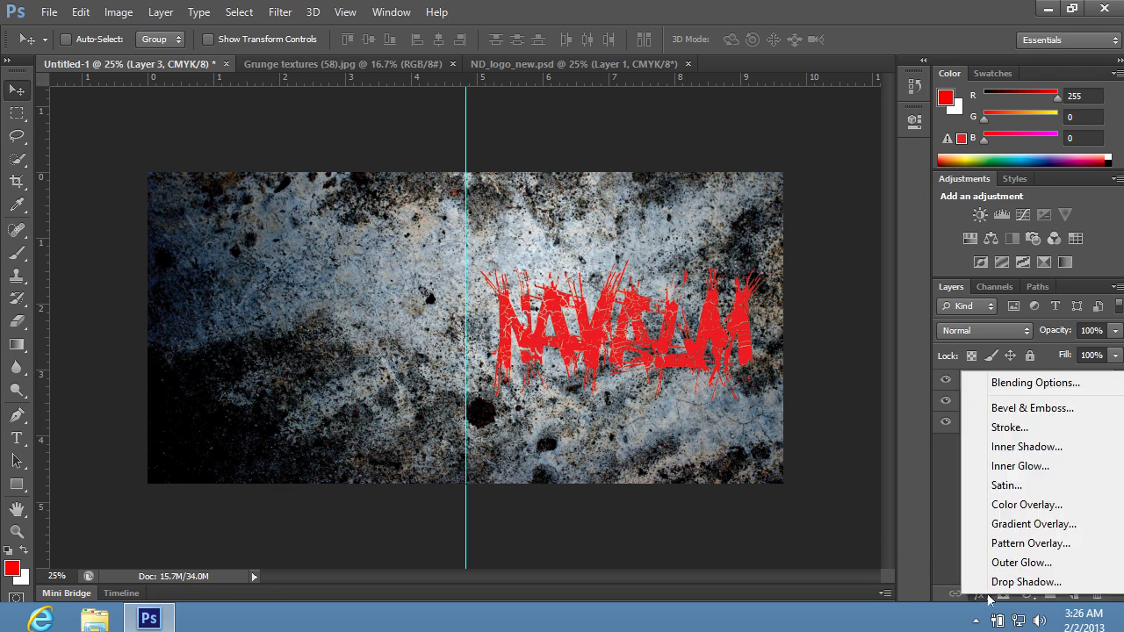
pyautogui.moveTo(1009, 428)
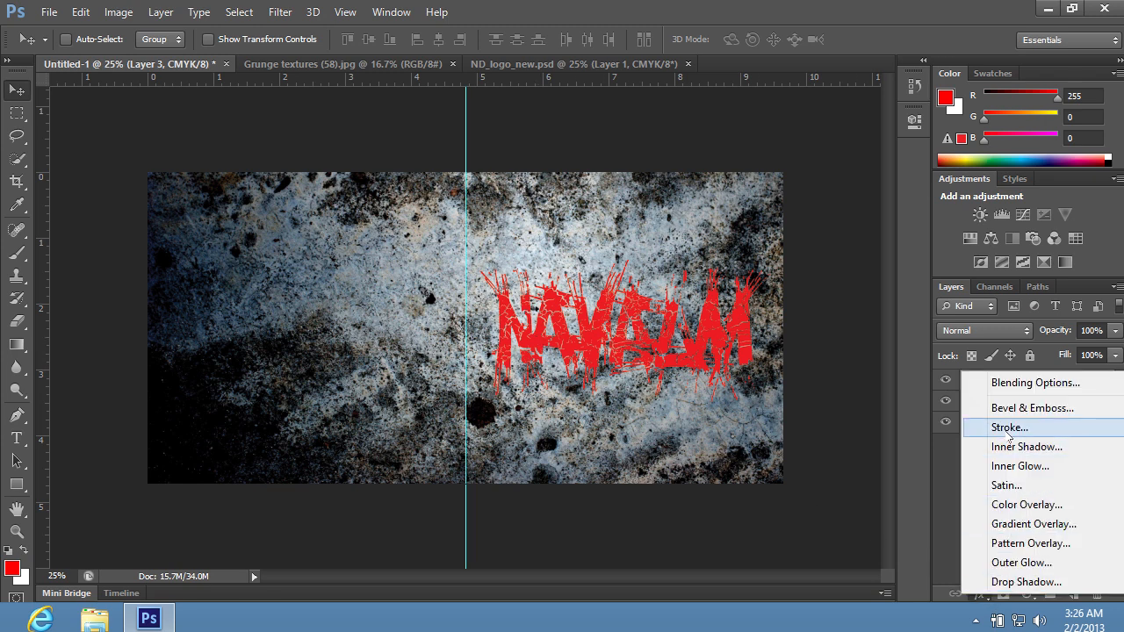
# Add an 8 px black Stroke effect to the NAVALM logo layer
pyautogui.click(1008, 427)
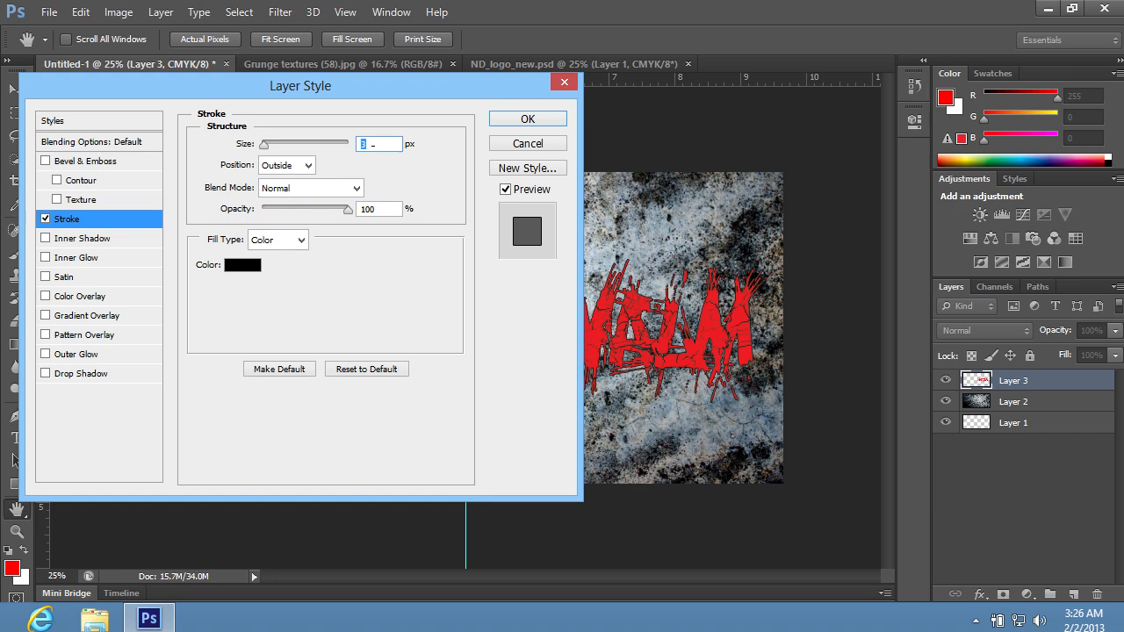
pyautogui.write('8')
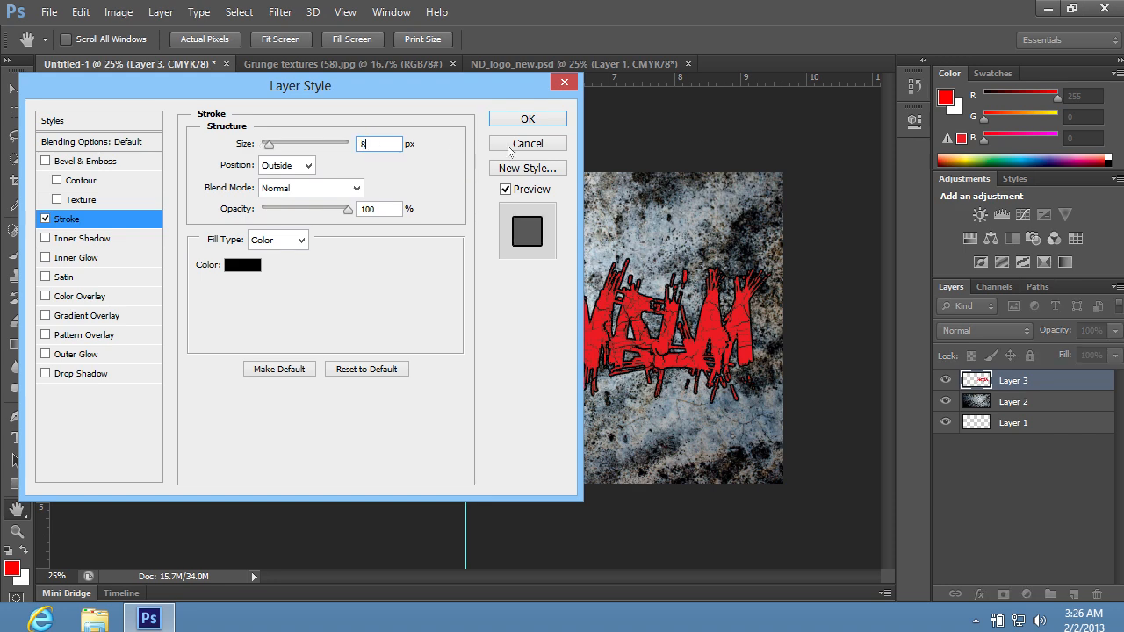
pyautogui.click(527, 119)
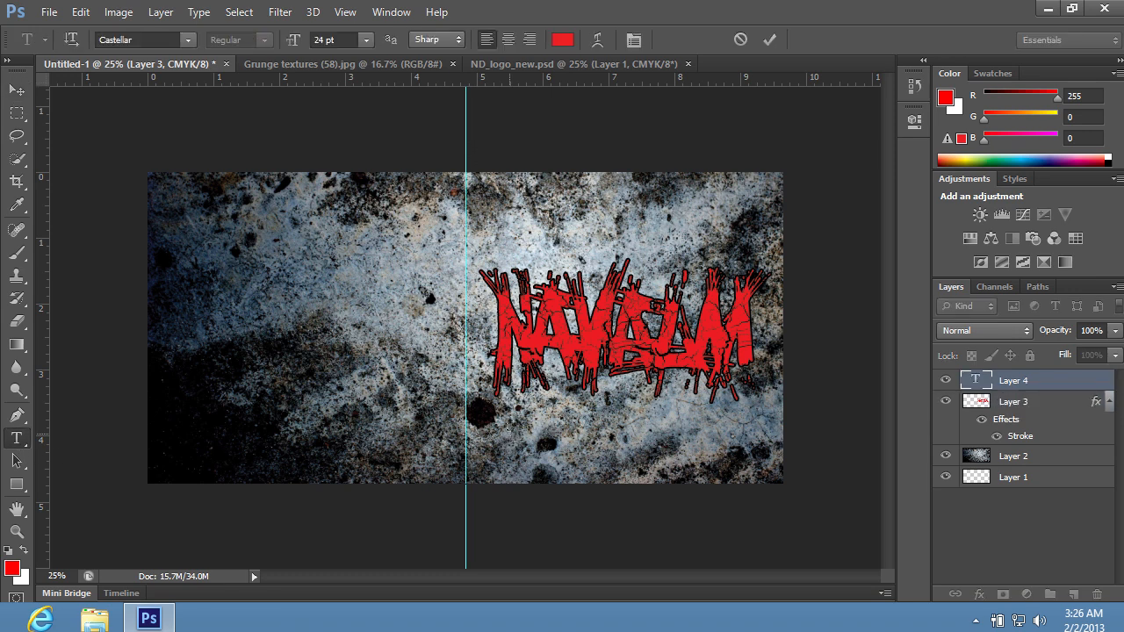
# Type RECOVERY OF SYNC below the logo and choose a typeface for it
pyautogui.write('RECOVERY OF')
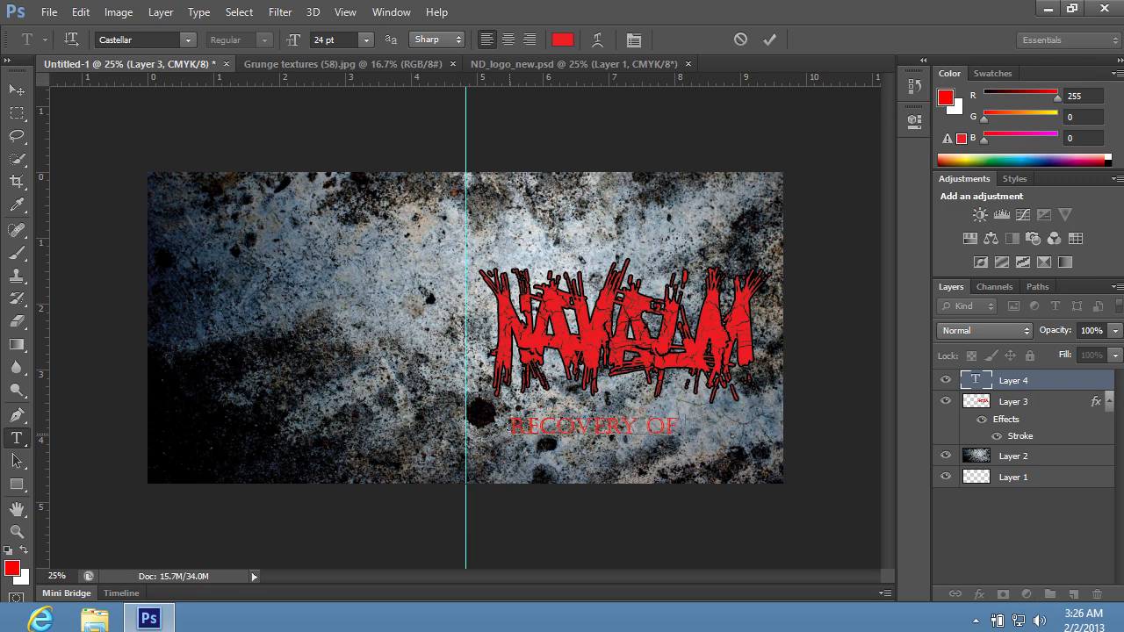
pyautogui.write('SYNC')
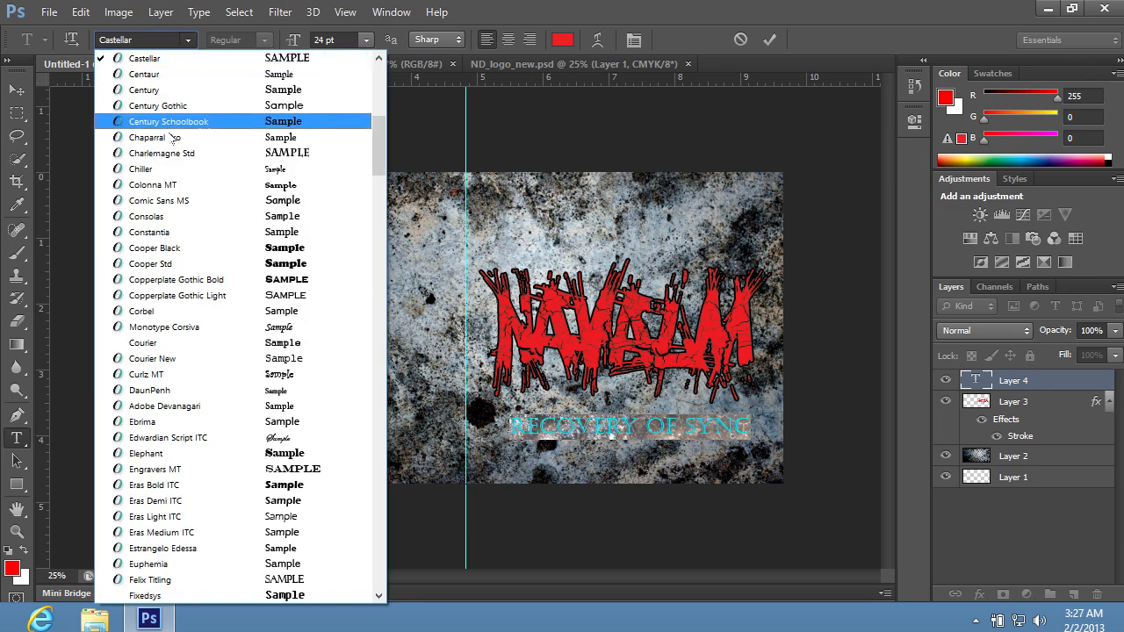
pyautogui.click(162, 151)
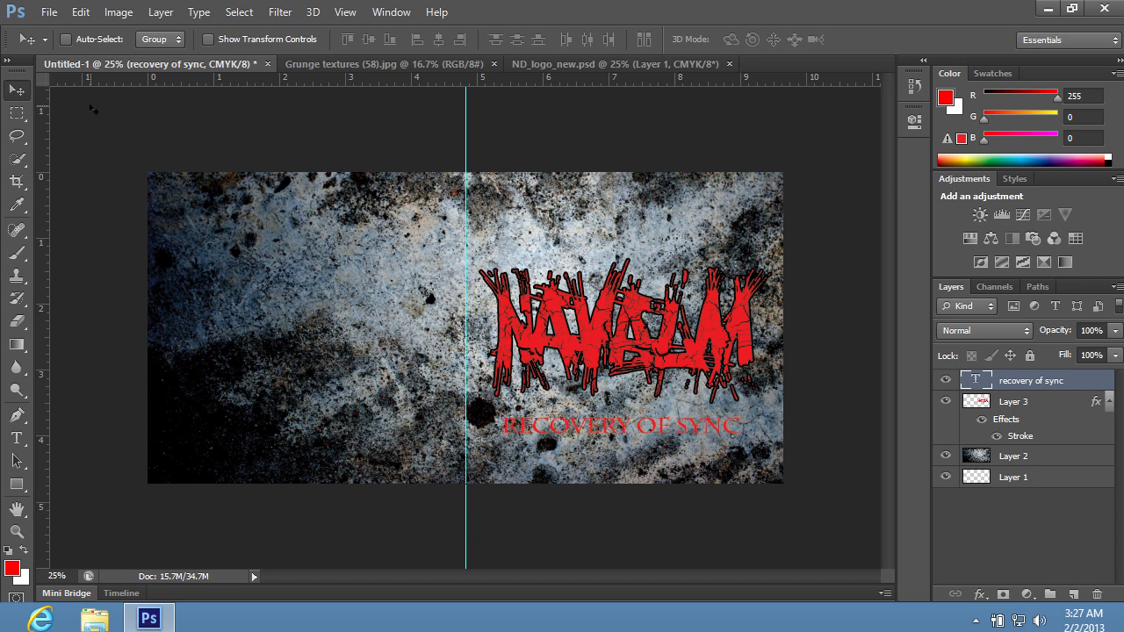
# Add an 8 px black Stroke effect to the RECOVERY OF SYNC title layer
pyautogui.click(980, 593)
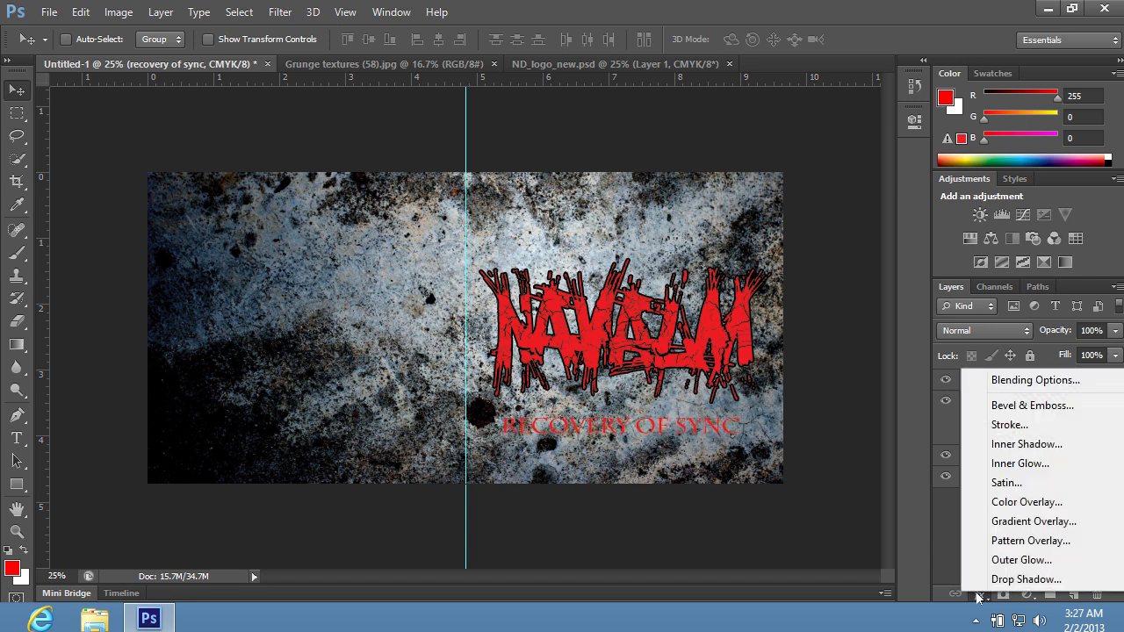
pyautogui.moveTo(1010, 425)
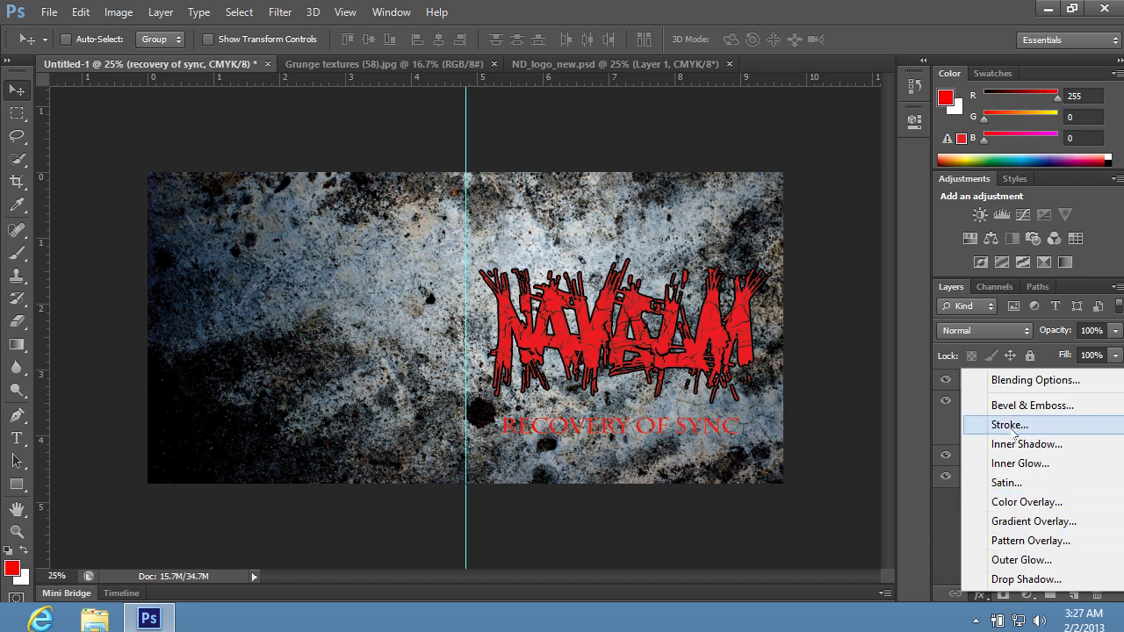
pyautogui.click(1008, 423)
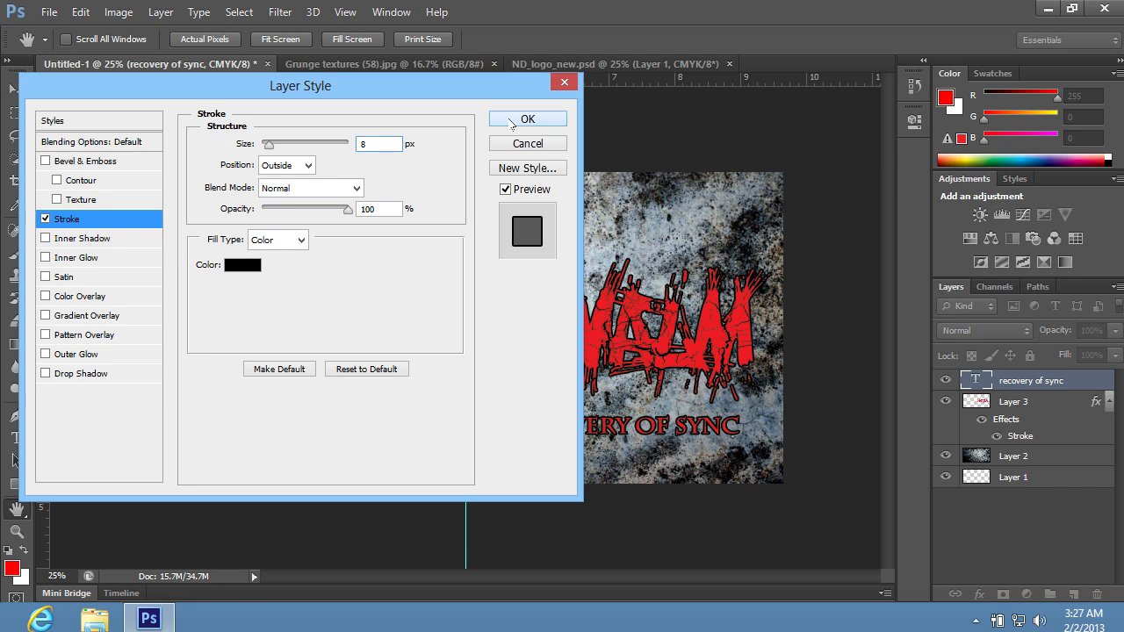
pyautogui.click(527, 119)
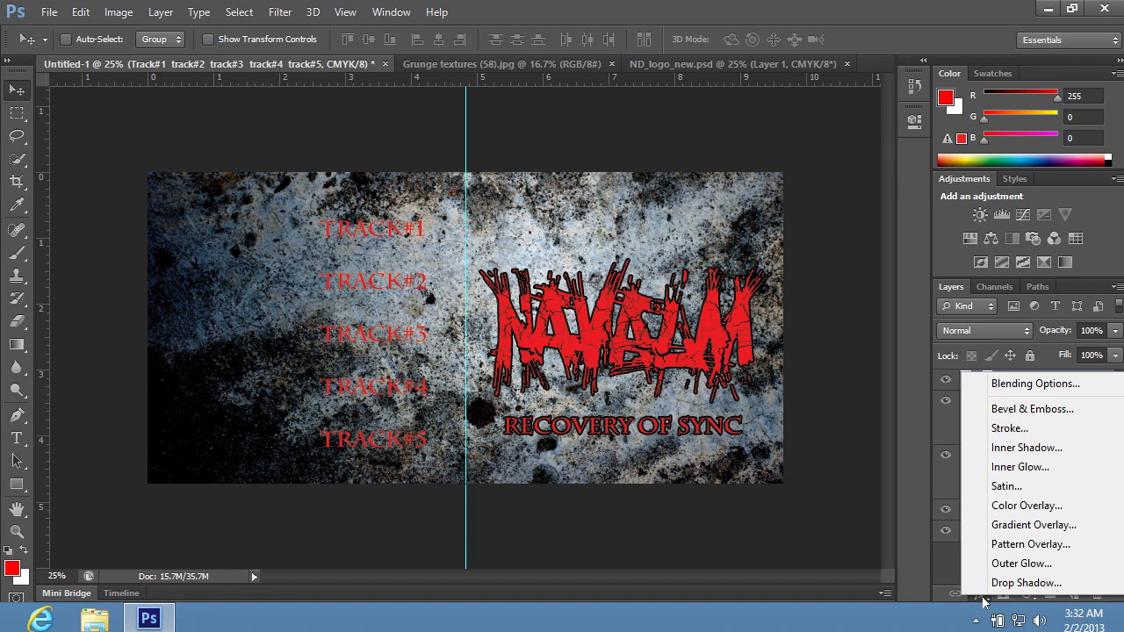
pyautogui.moveTo(1026, 448)
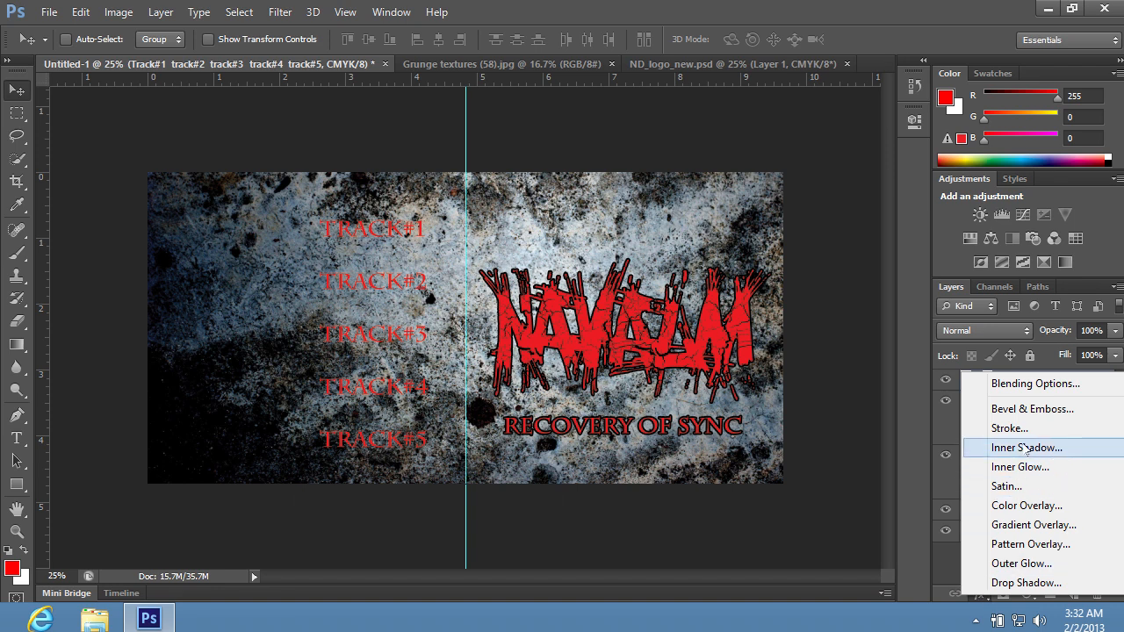
pyautogui.moveTo(1008, 428)
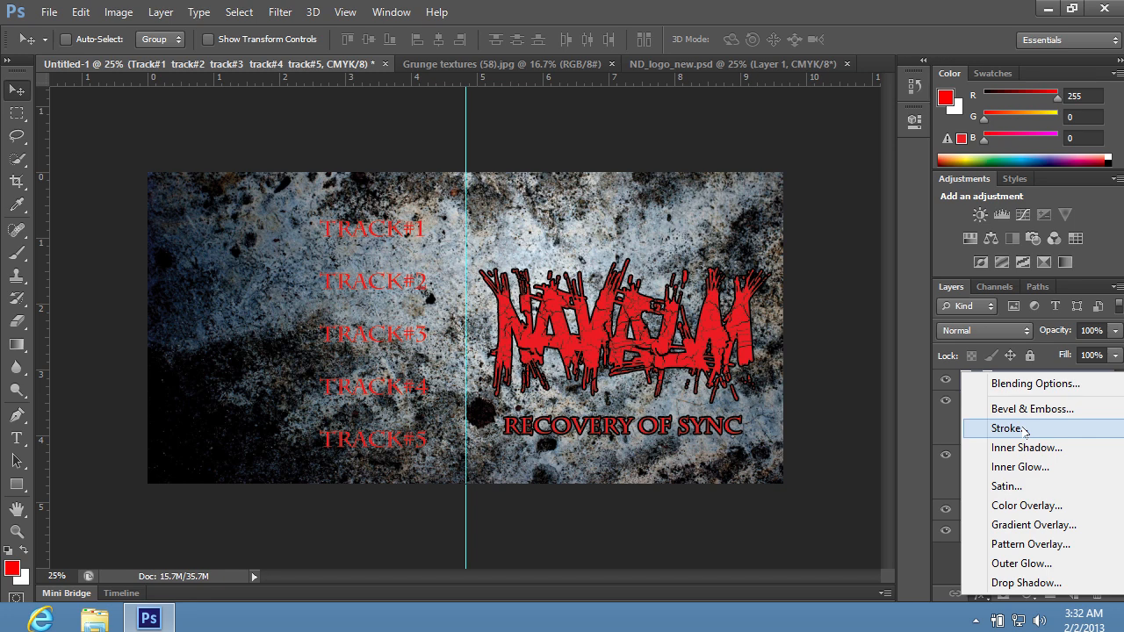
# Add an 8 px black Stroke effect to the TRACK#1–TRACK#5 list layer
pyautogui.click(1006, 428)
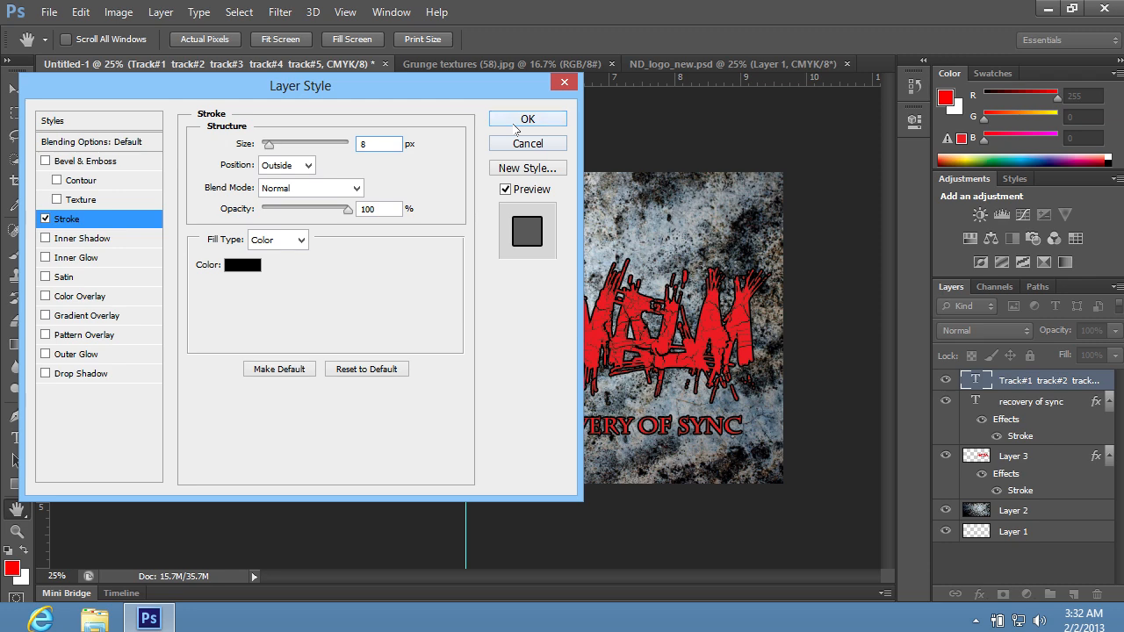
pyautogui.click(527, 120)
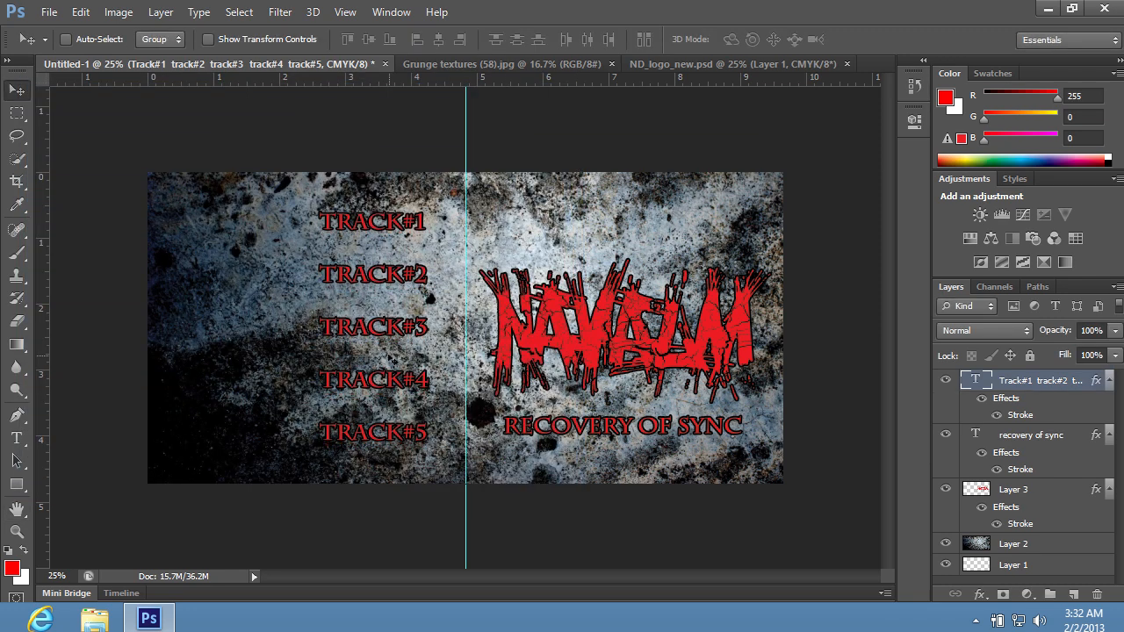